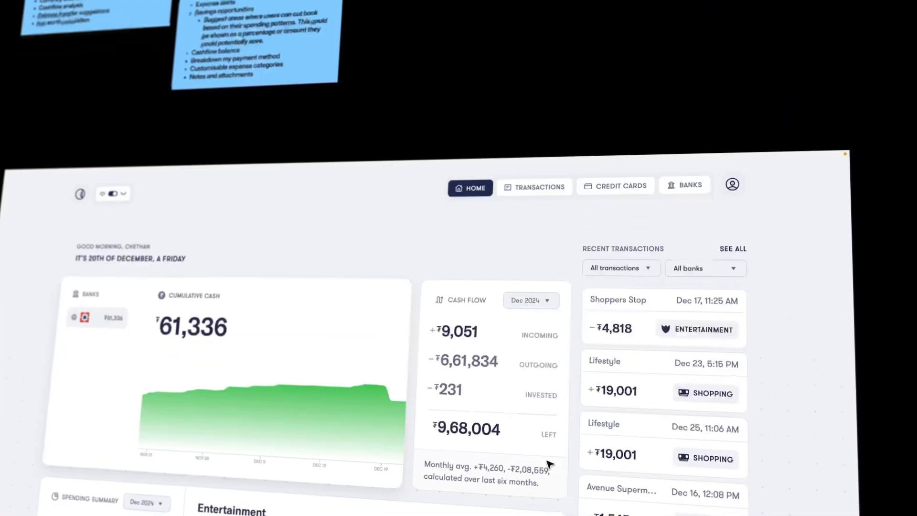
scroll("down", 3)
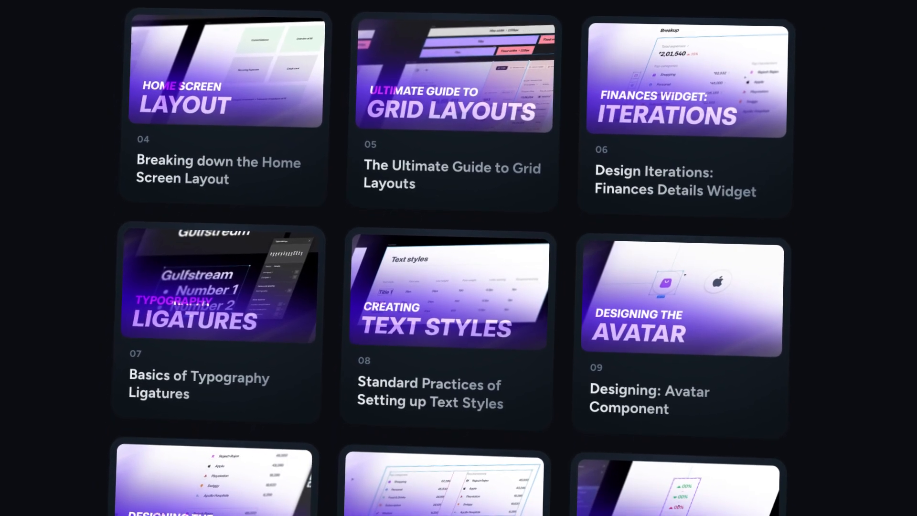
scroll("down", 3)
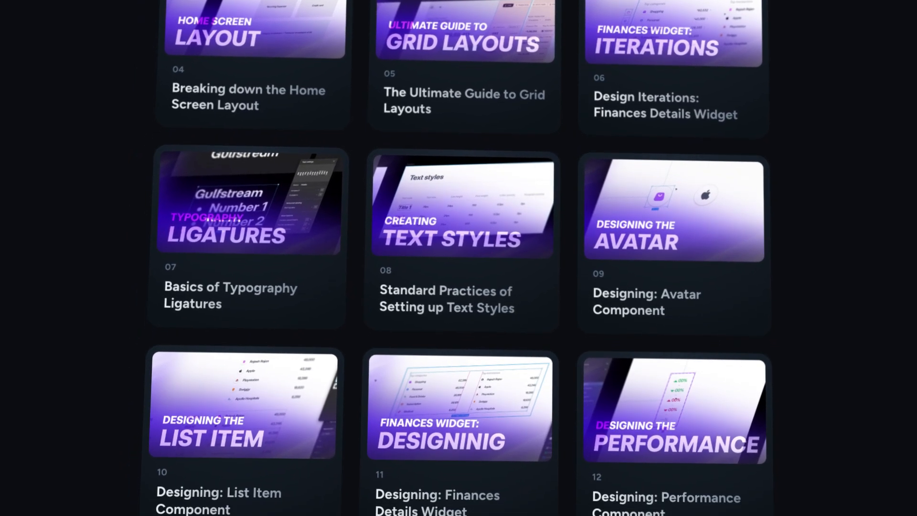